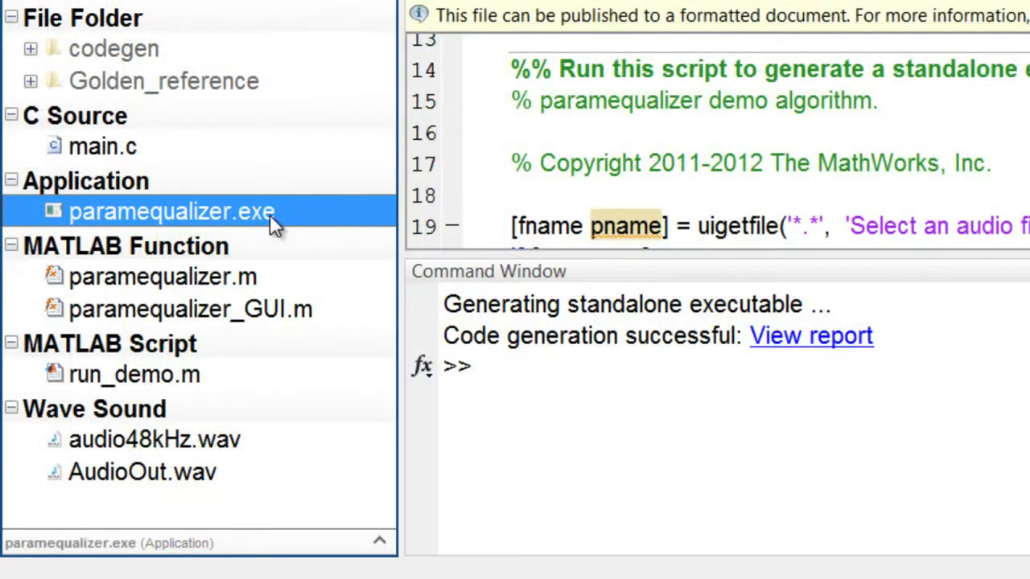
# Open paramequalizer.m and scroll through its System object definitions.
pyautogui.doubleClick(171, 212)
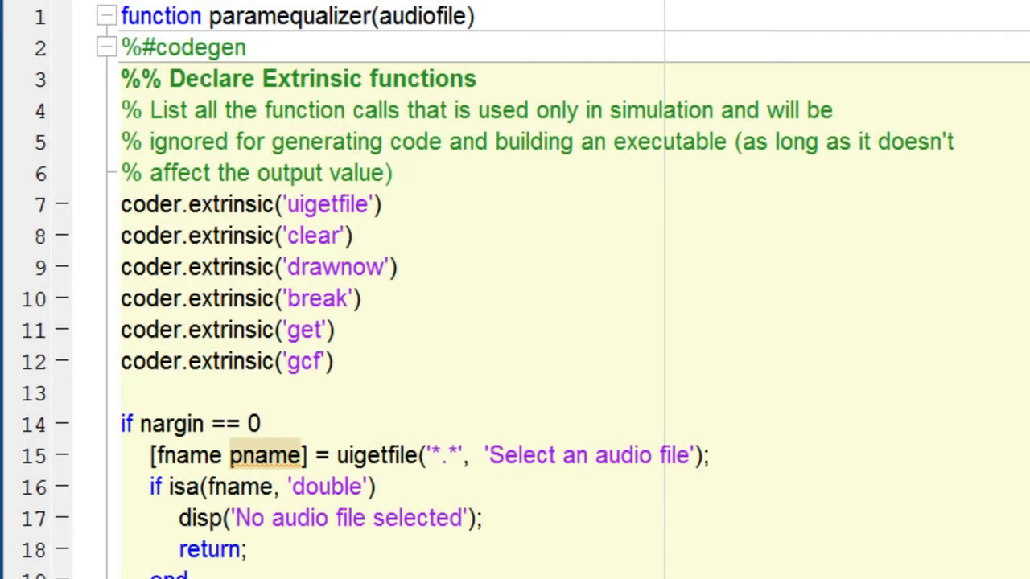
pyautogui.scroll(-3)
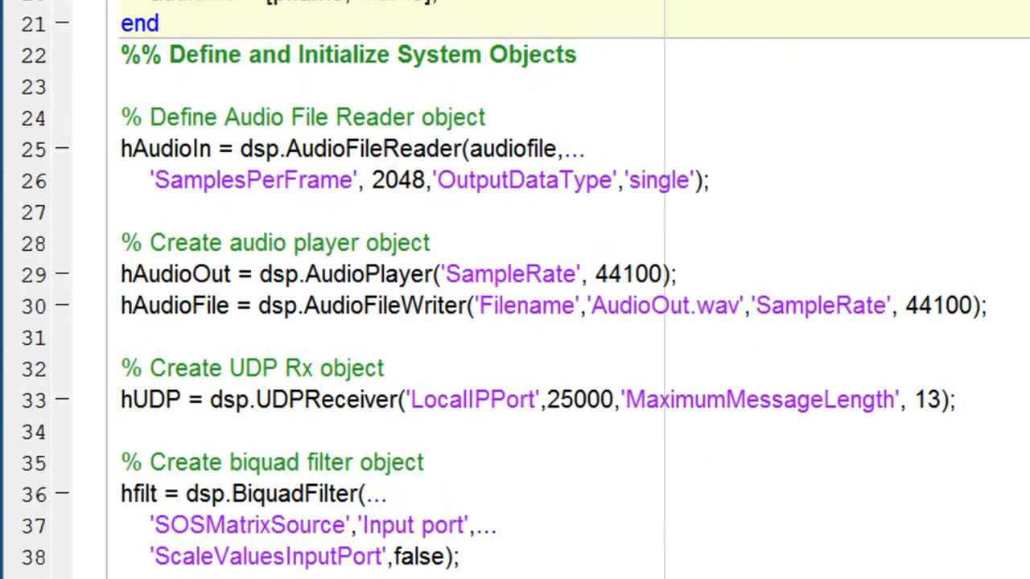
pyautogui.scroll(3)
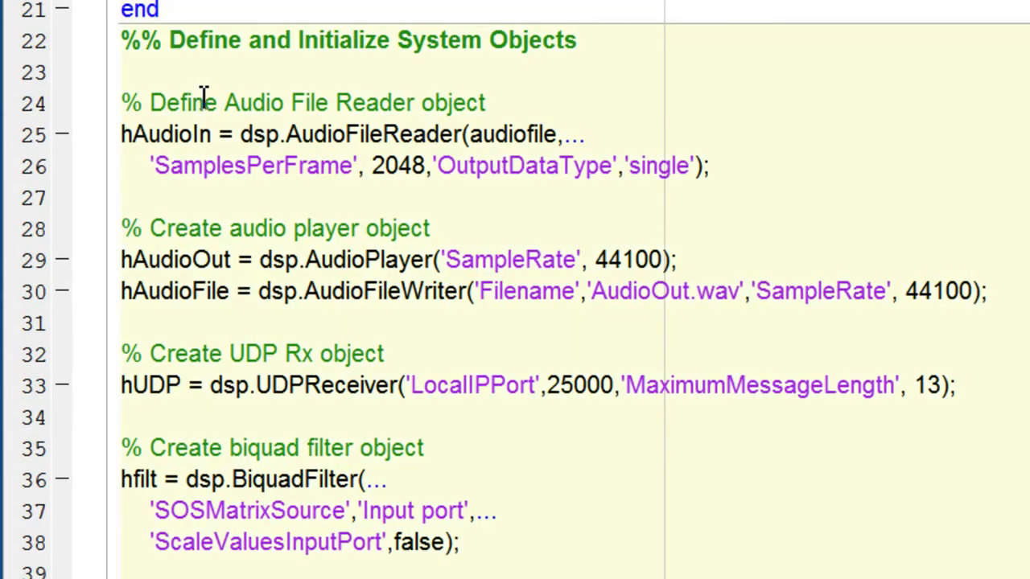
pyautogui.moveTo(400, 141)
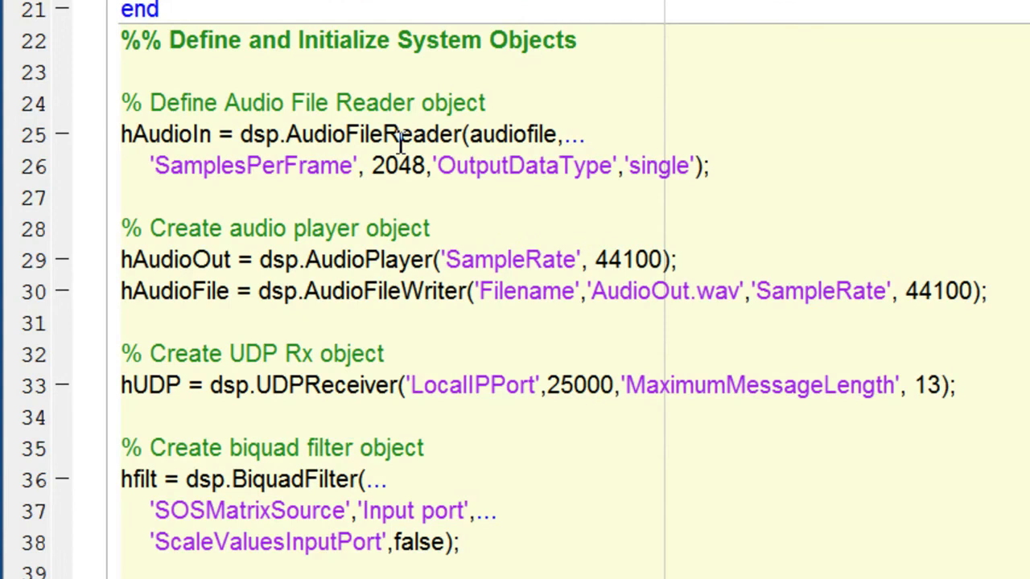
pyautogui.moveTo(390, 230)
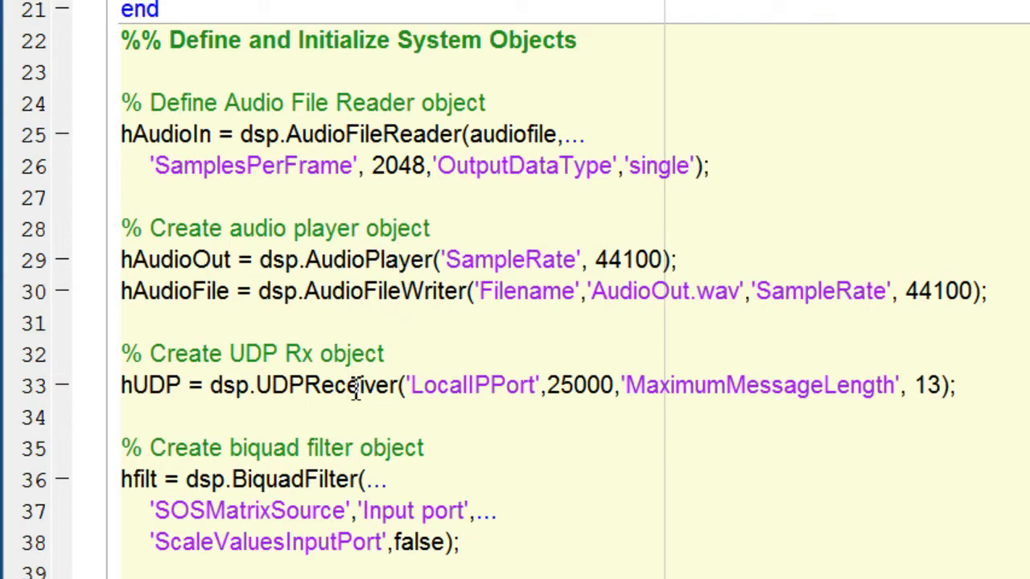
pyautogui.moveTo(272, 384)
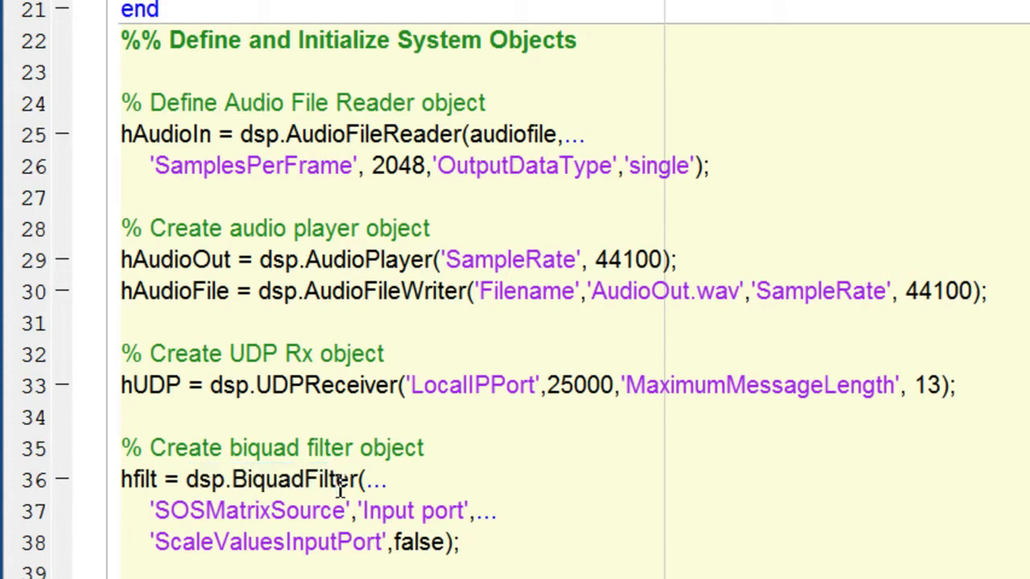
pyautogui.moveTo(627, 344)
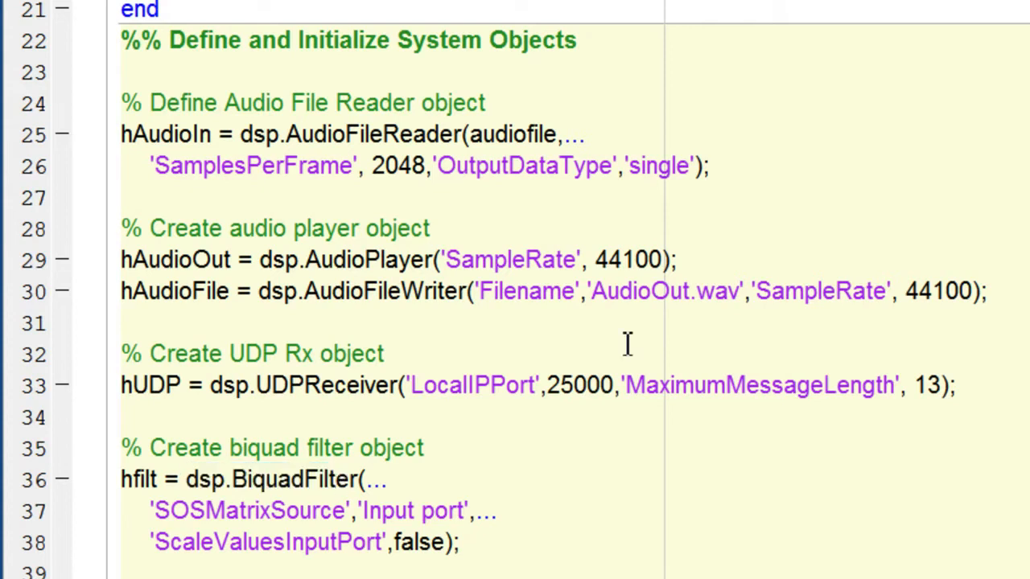
pyautogui.scroll(-3)
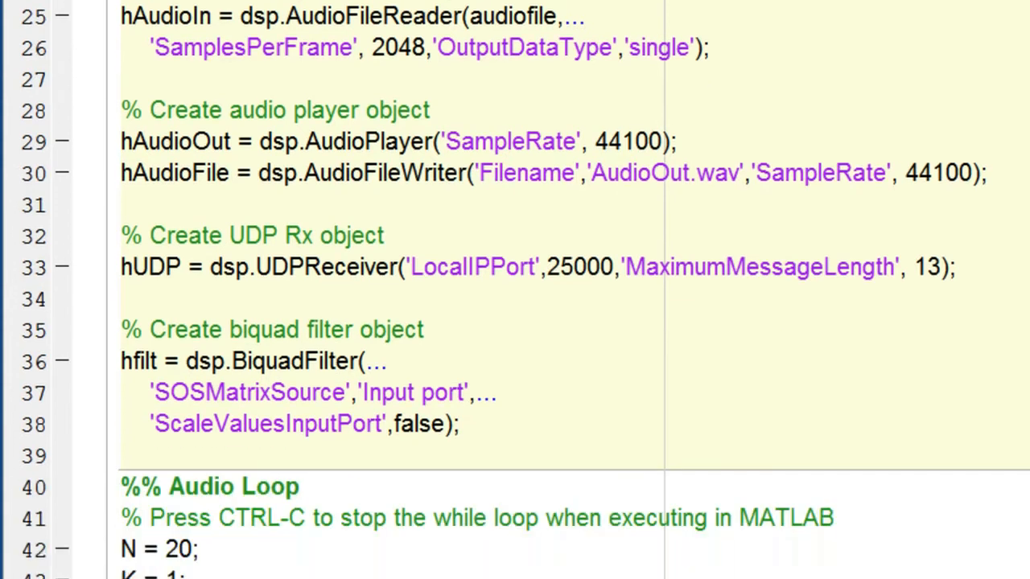
pyautogui.scroll(-3)
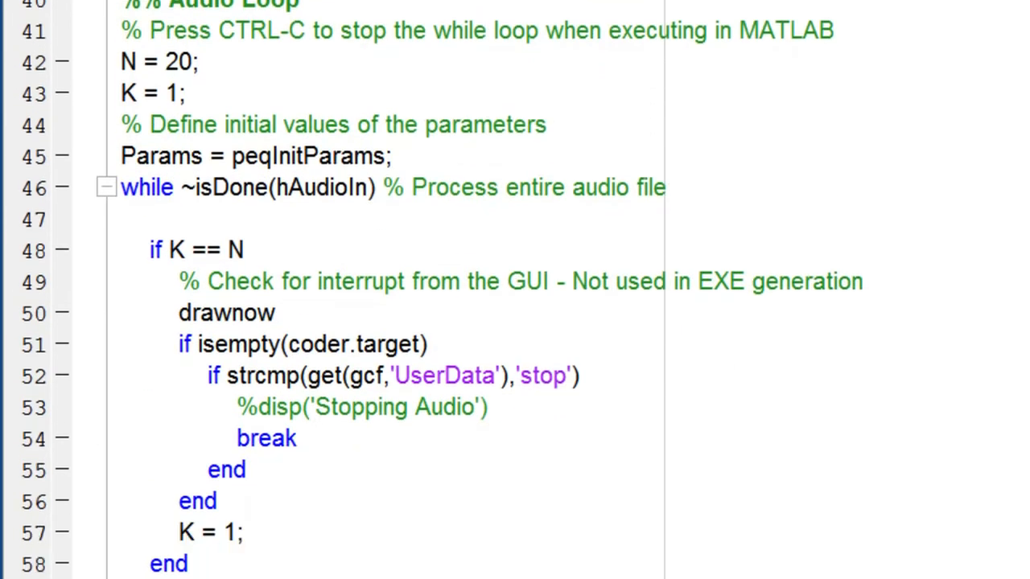
pyautogui.scroll(-3)
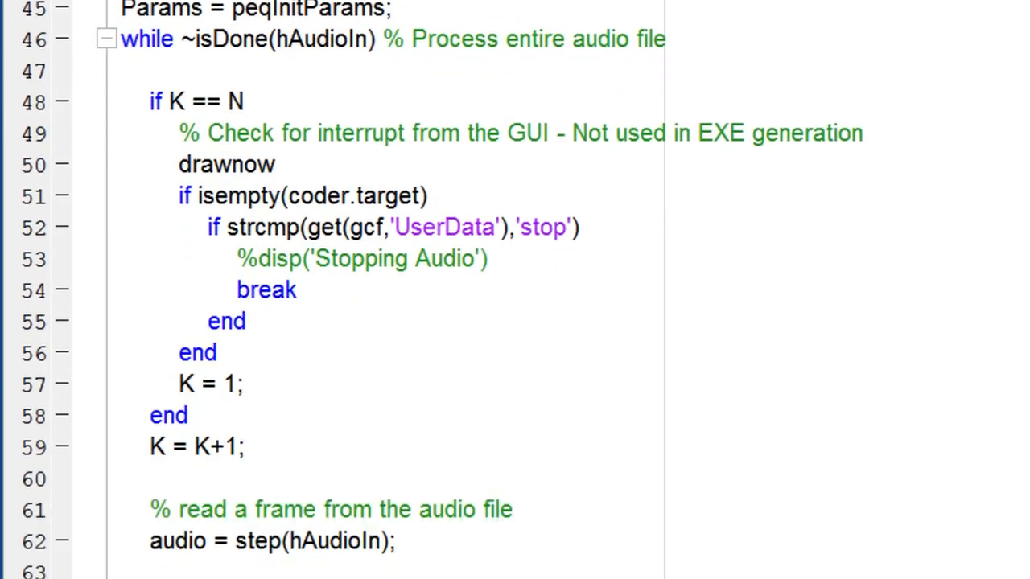
pyautogui.scroll(-3)
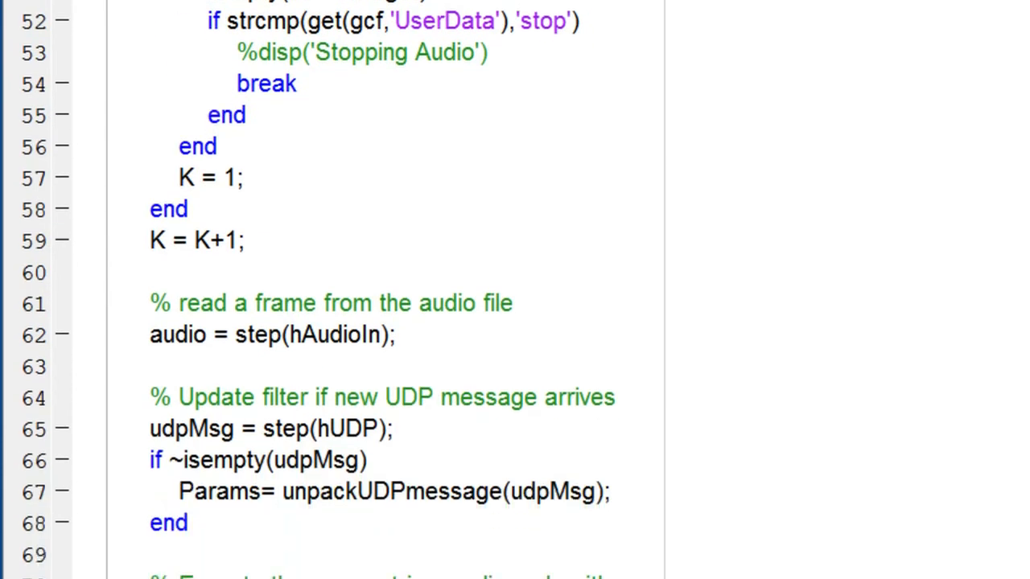
pyautogui.scroll(-3)
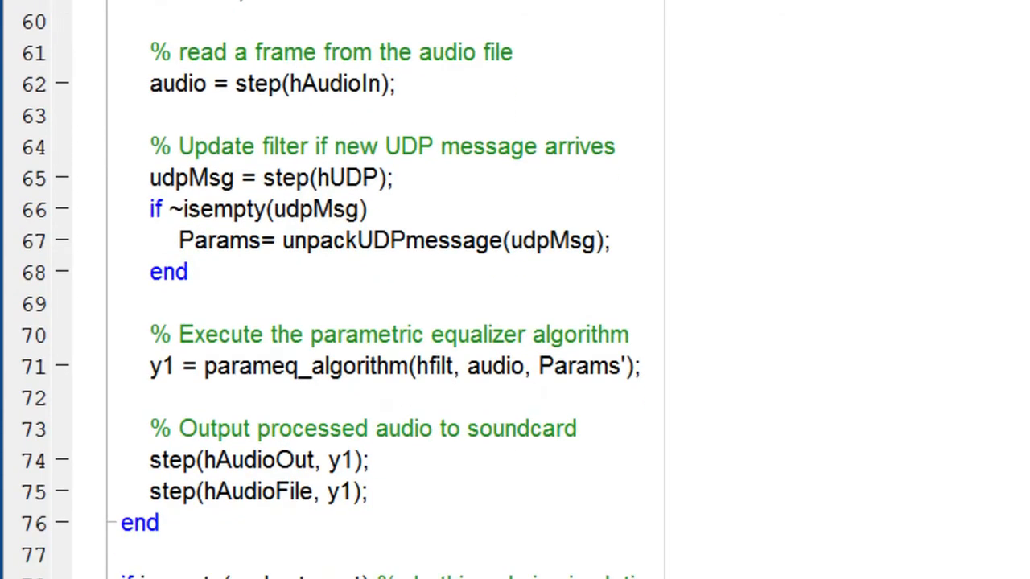
pyautogui.scroll(3)
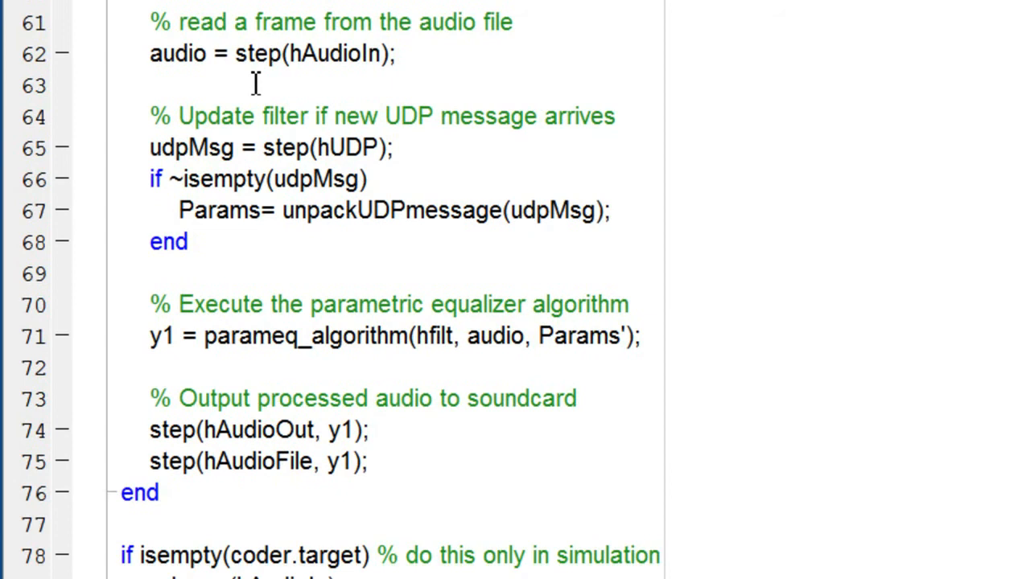
pyautogui.moveTo(478, 32)
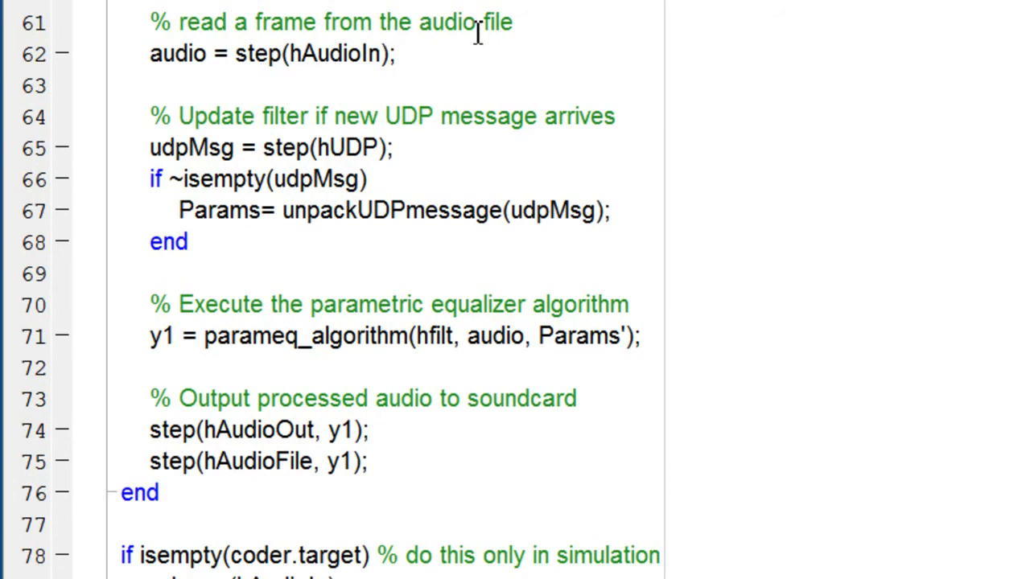
pyautogui.moveTo(358, 173)
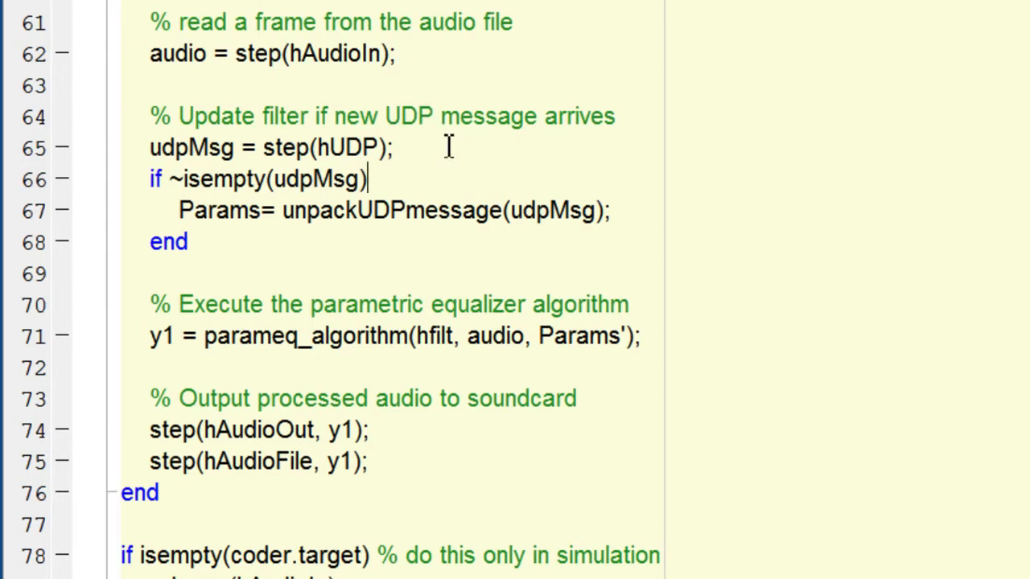
pyautogui.moveTo(385, 165)
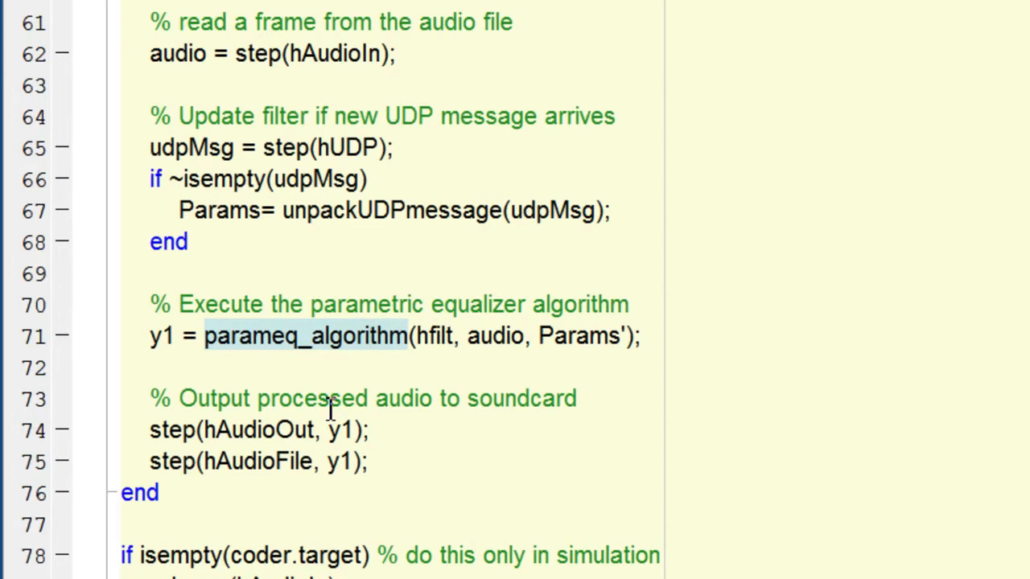
pyautogui.click(639, 335)
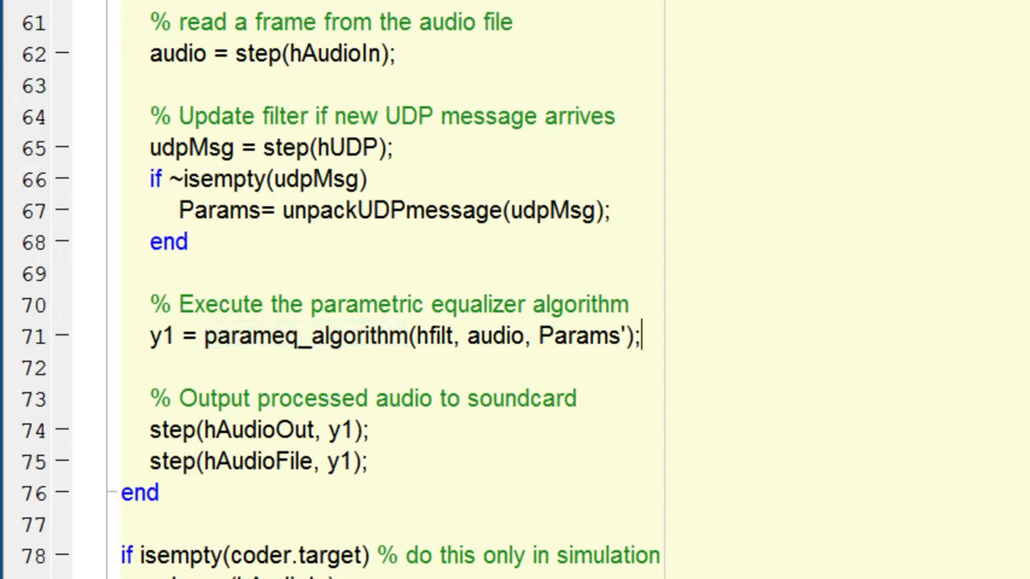
# Return to run_demo and start its demo, which prompts for an audio file.
pyautogui.scroll(3)
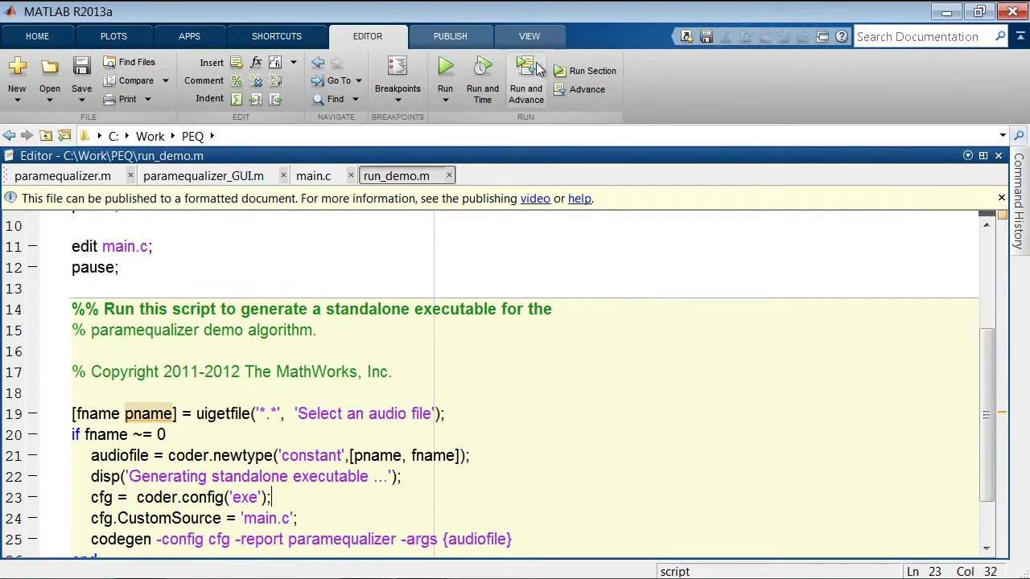
pyautogui.click(445, 71)
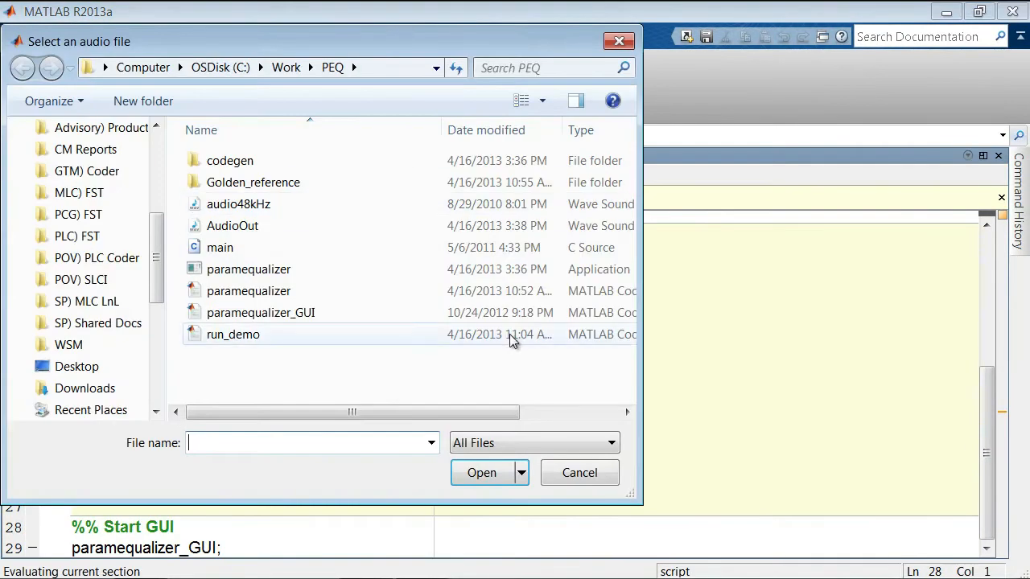
# Select a wave sound file from the PEQ folder for the equalizer demo.
pyautogui.moveTo(321, 41); pyautogui.dragTo(499, 75)
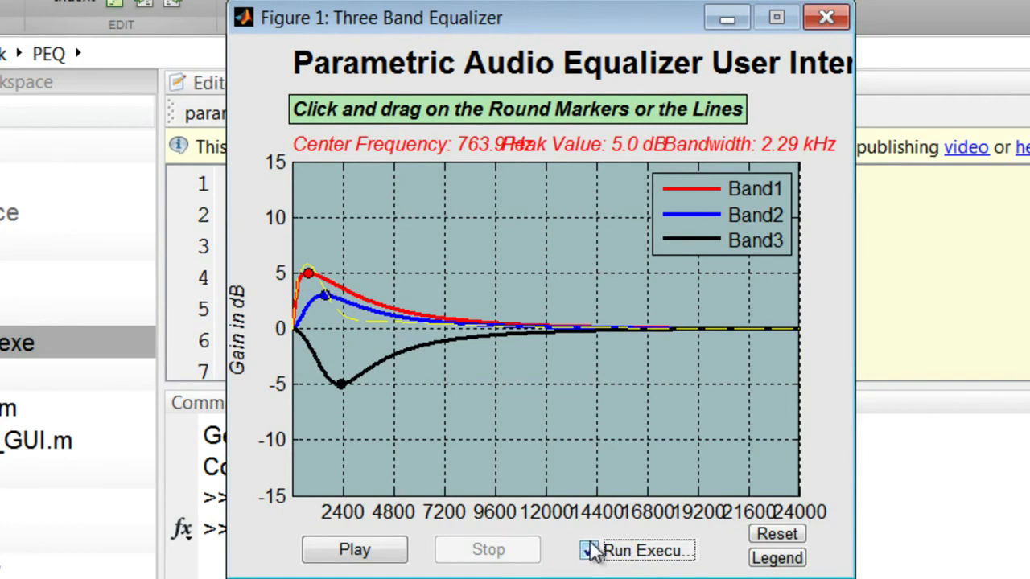
# Turn on Run Executable in the Three Band Equalizer.
pyautogui.click(588, 550)
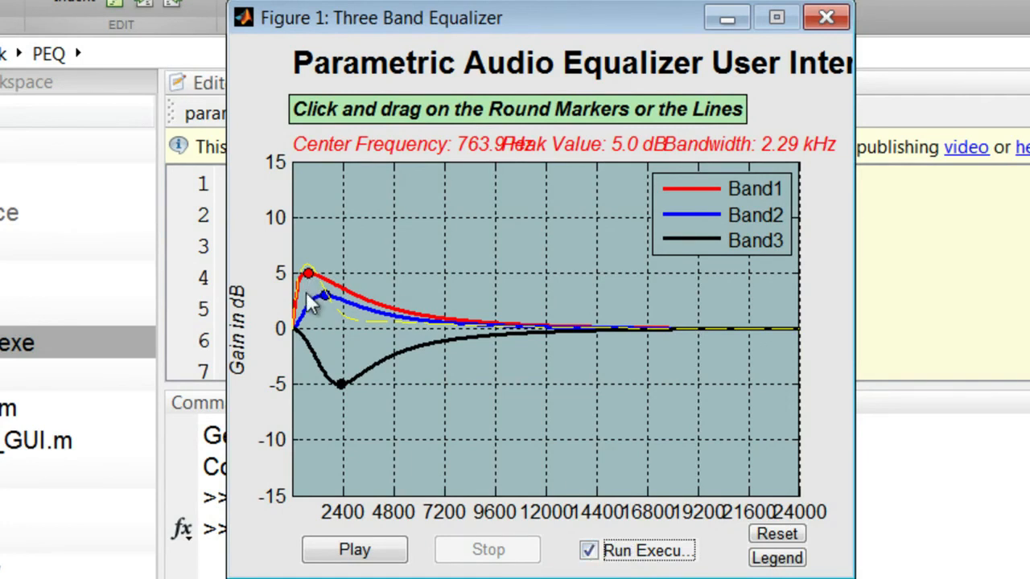
pyautogui.moveTo(354, 378)
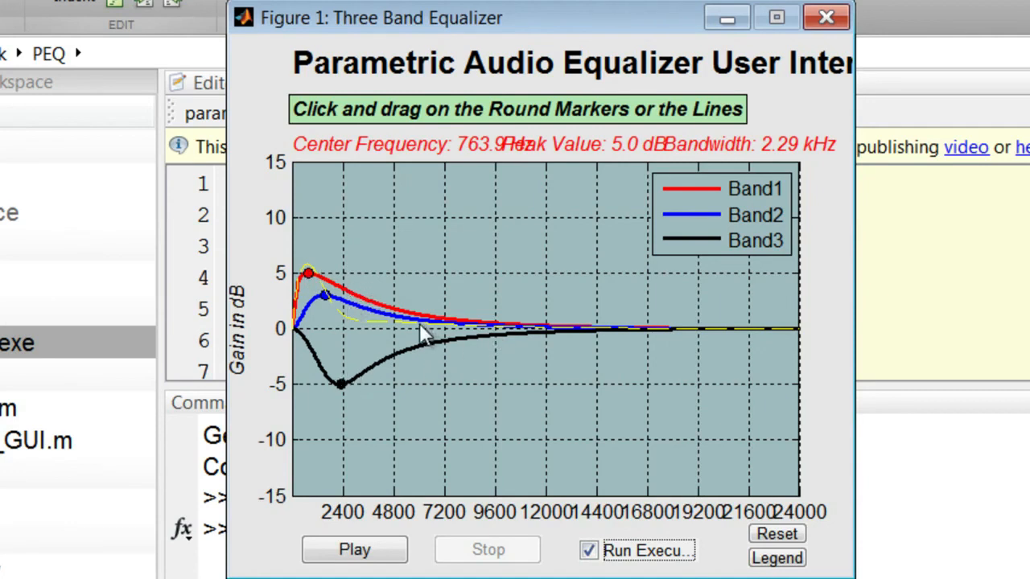
pyautogui.moveTo(406, 245)
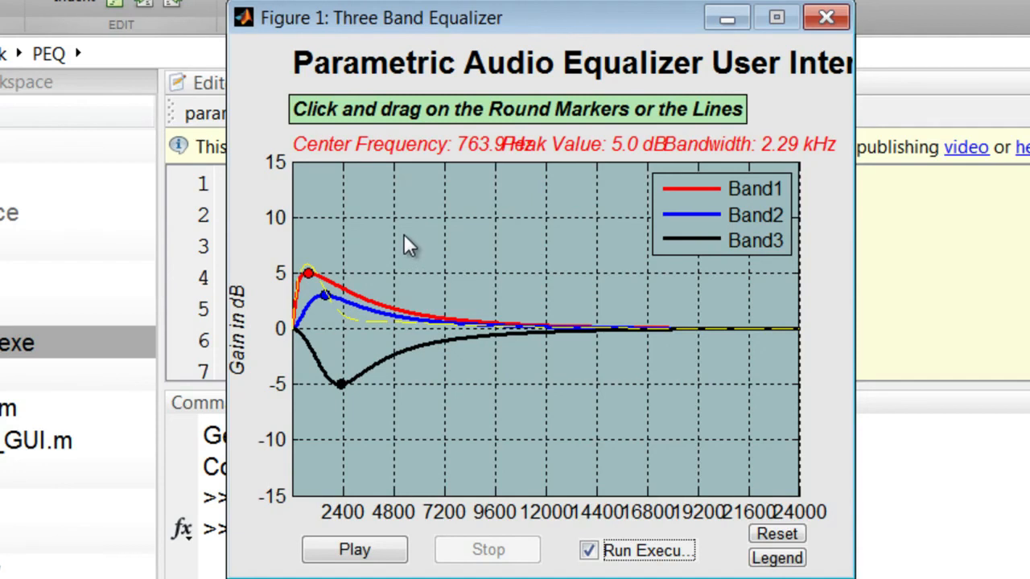
pyautogui.moveTo(382, 264)
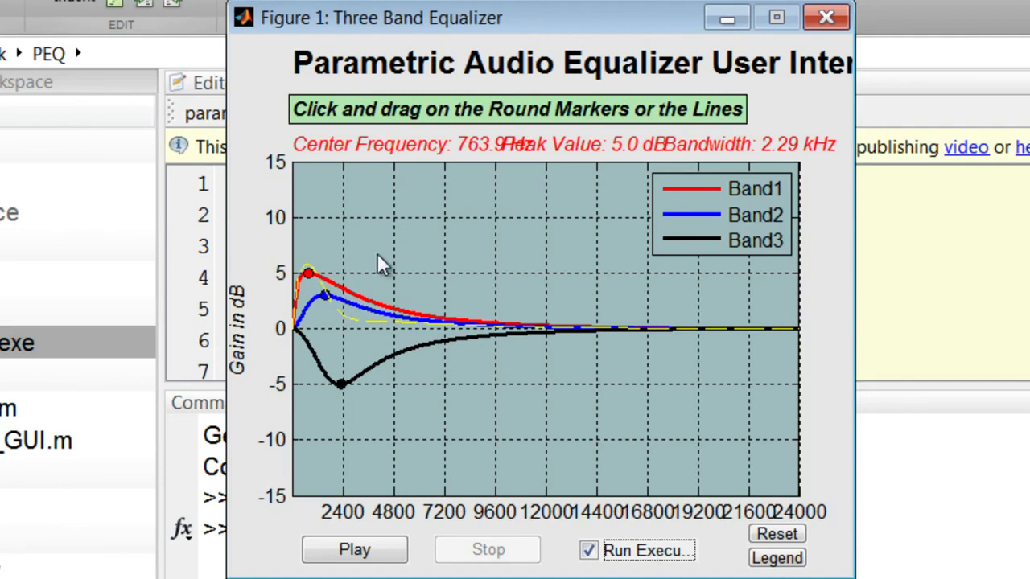
pyautogui.moveTo(334, 305)
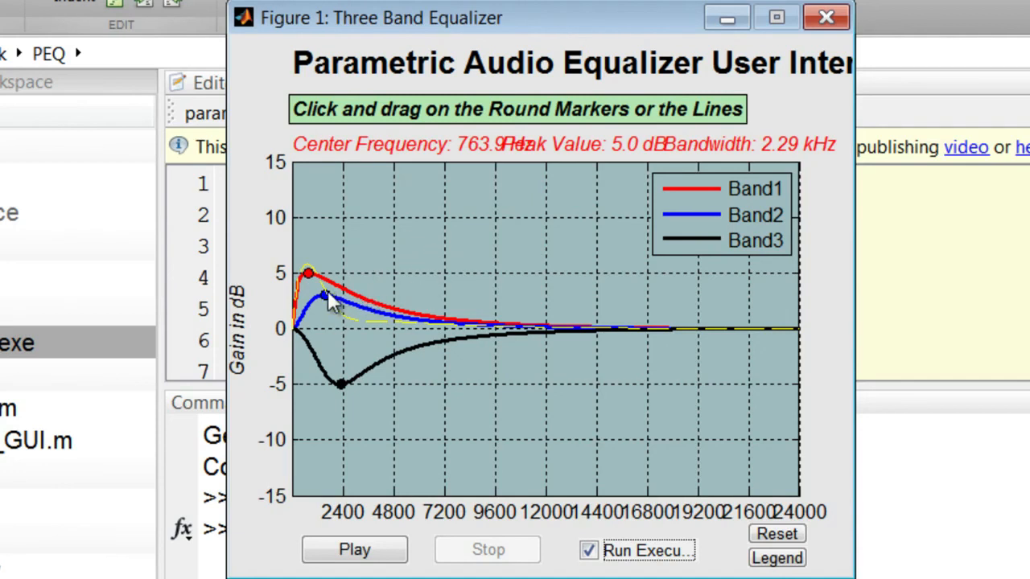
pyautogui.moveTo(466, 282)
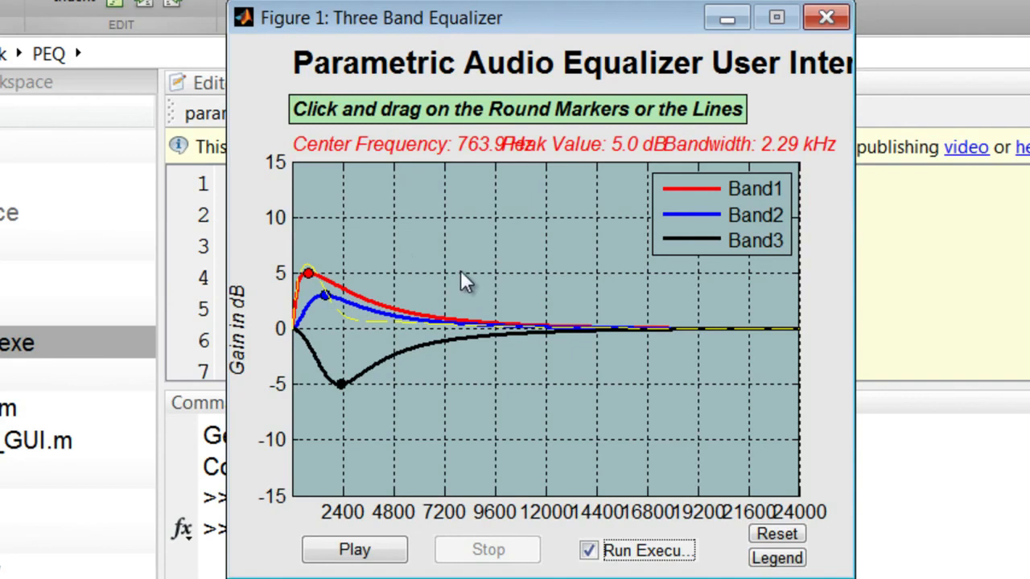
pyautogui.moveTo(459, 370)
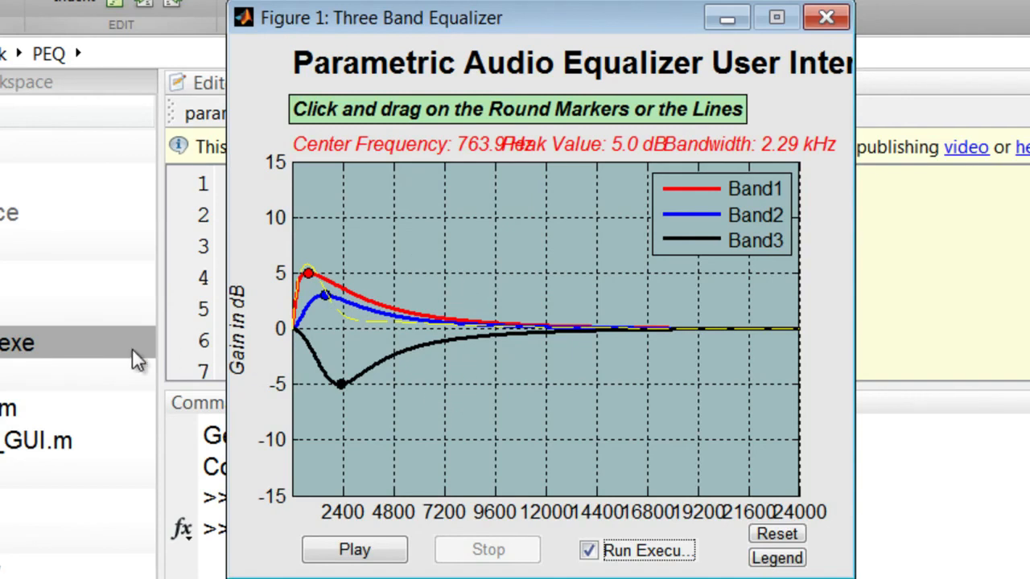
pyautogui.moveTo(338, 369)
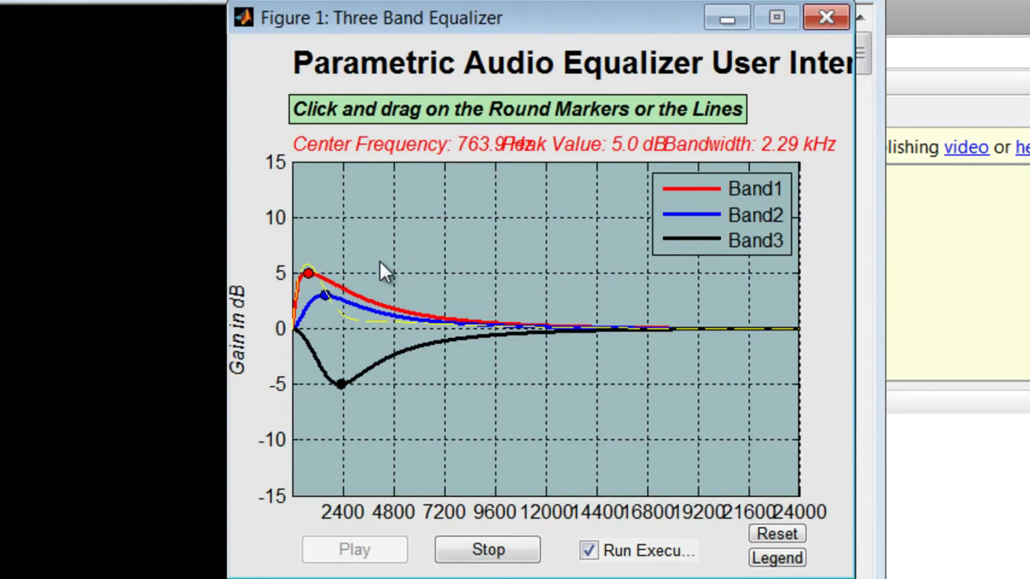
# Set Band1 8 dB at 1.2 kHz, Band2 -7.1 dB at 4.8 kHz, Band3 8 dB, then stop.
pyautogui.moveTo(308, 274); pyautogui.dragTo(316, 239)
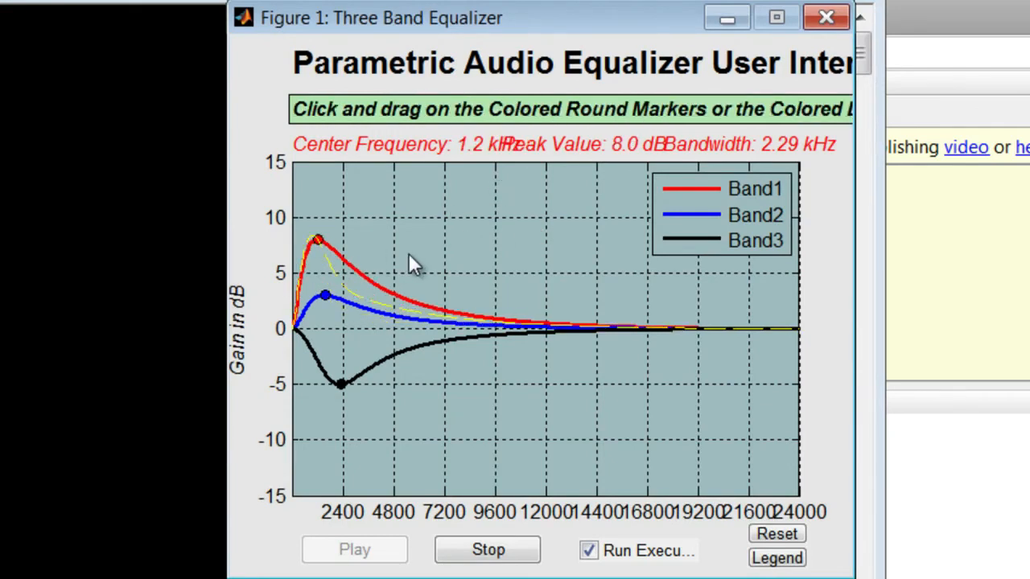
pyautogui.moveTo(326, 296); pyautogui.dragTo(394, 412)
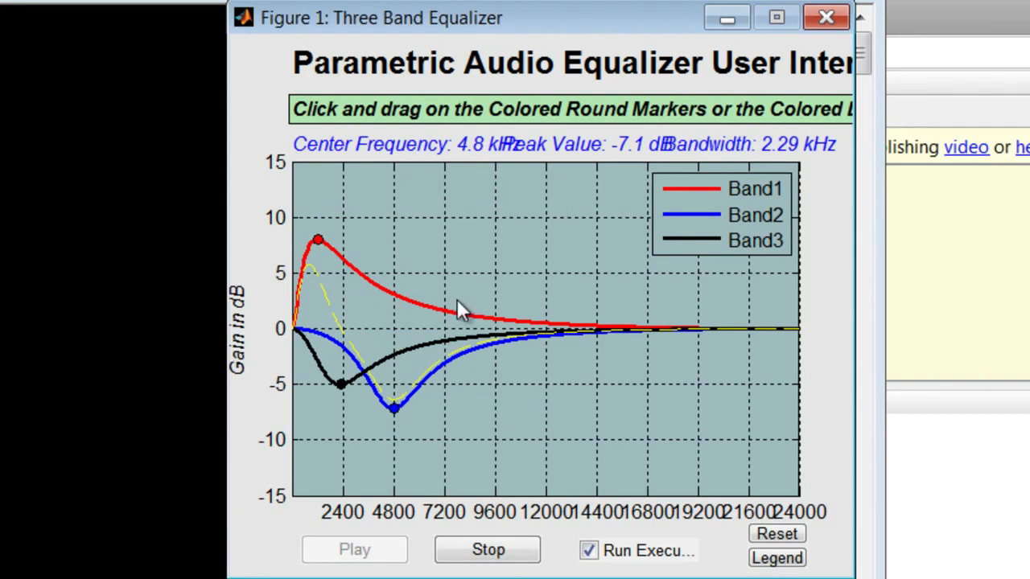
pyautogui.moveTo(338, 384); pyautogui.dragTo(454, 237)
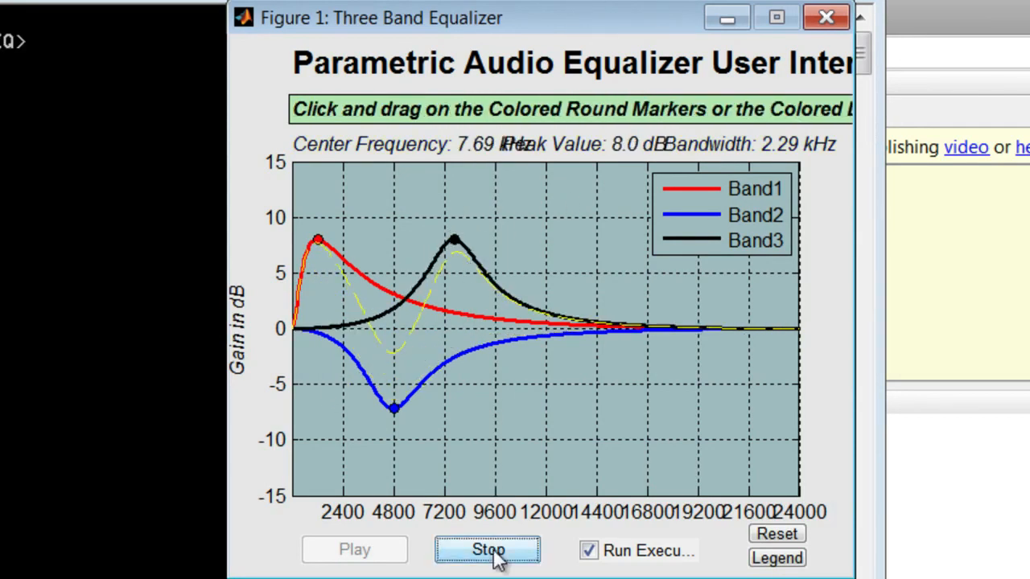
pyautogui.click(487, 550)
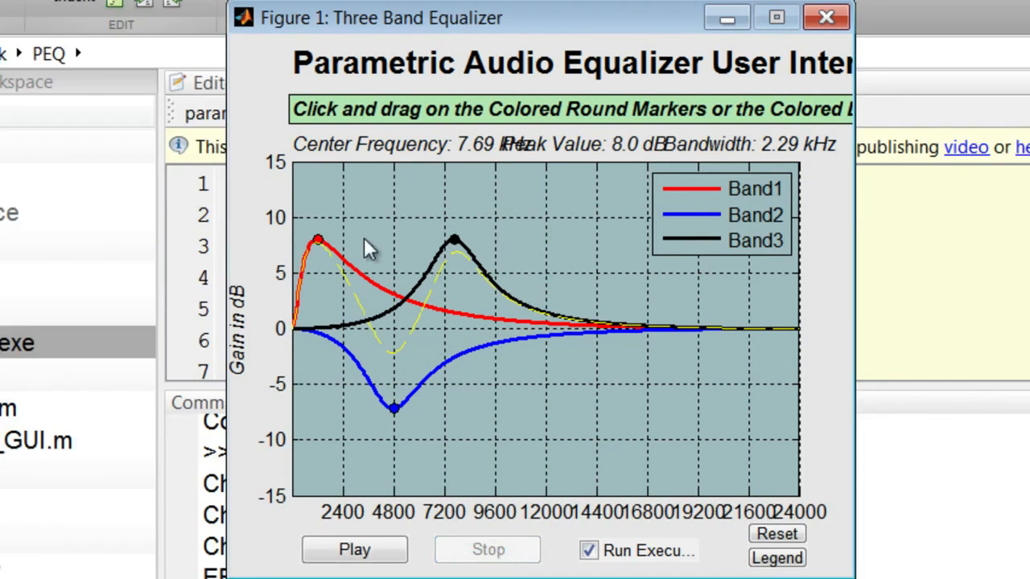
pyautogui.moveTo(445, 403)
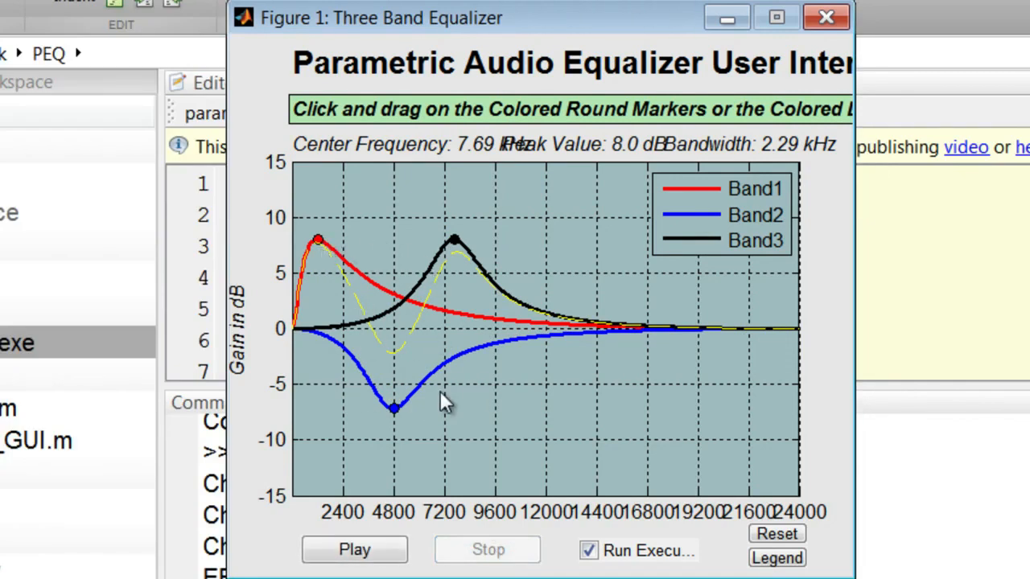
pyautogui.moveTo(450, 379)
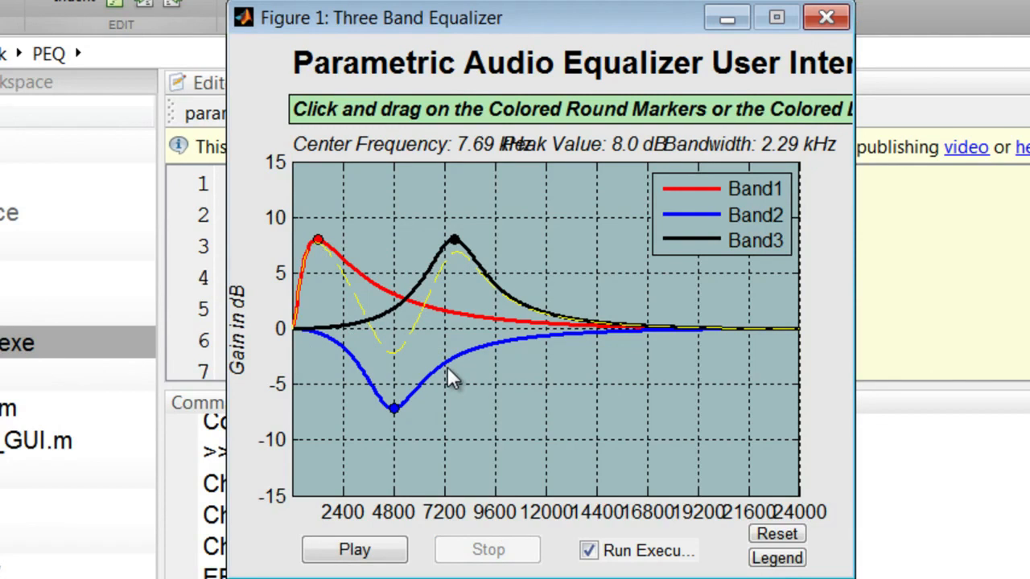
pyautogui.moveTo(124, 338)
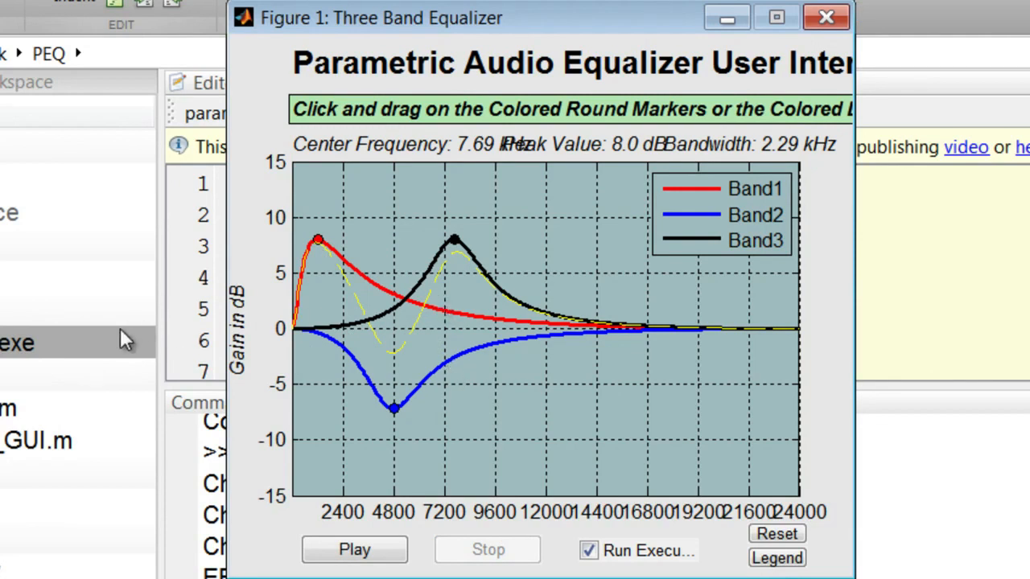
pyautogui.moveTo(381, 314)
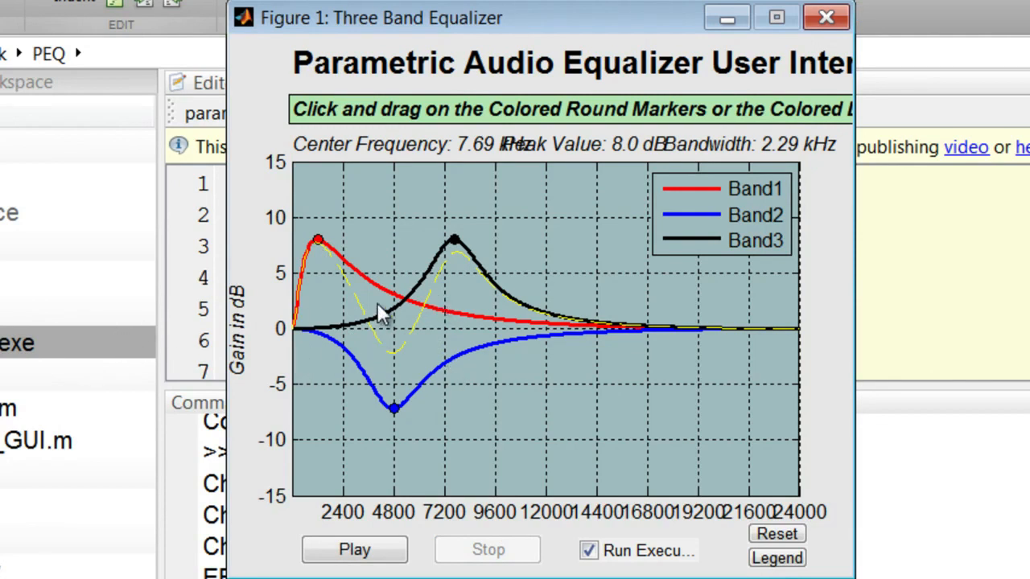
pyautogui.moveTo(394, 318)
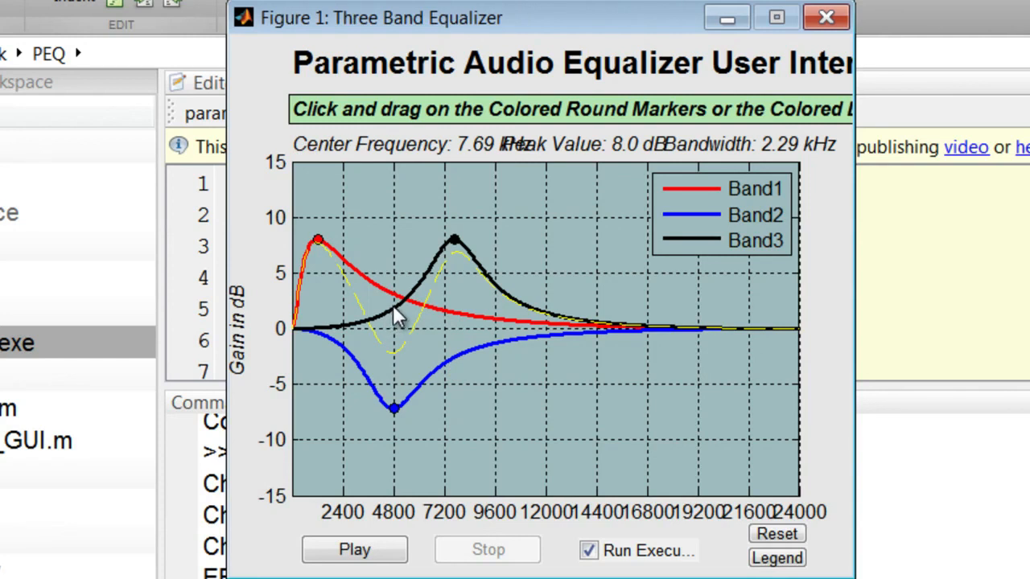